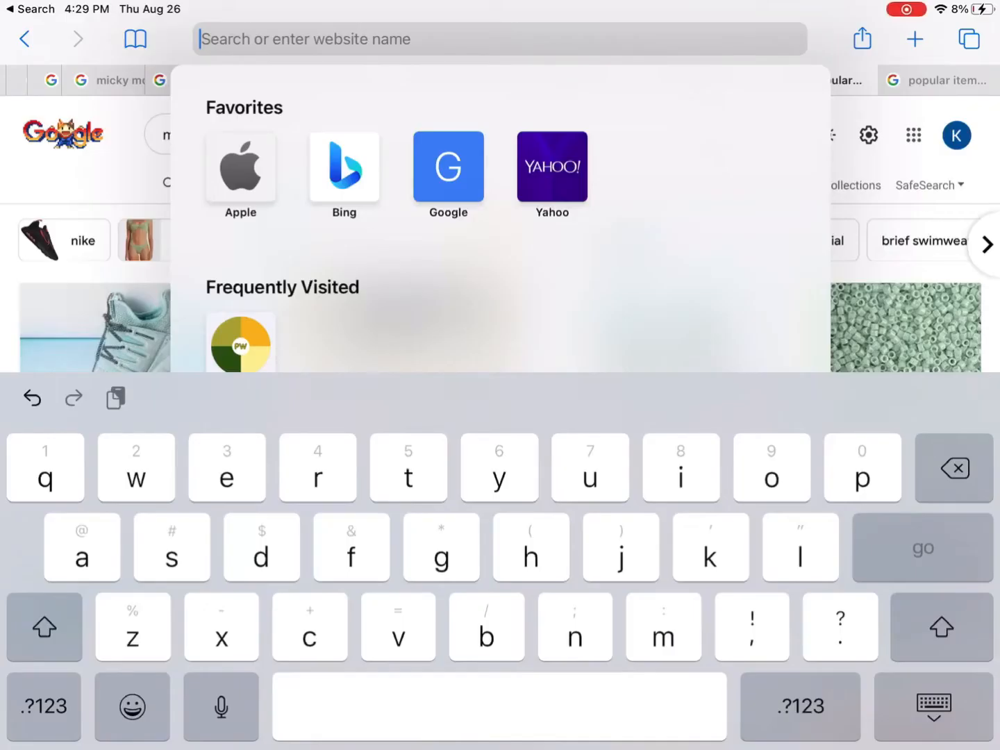
# - Search Safari for 'Mint aesthetic' and switch over to the Picsart app
pyautogui.click(45, 627)
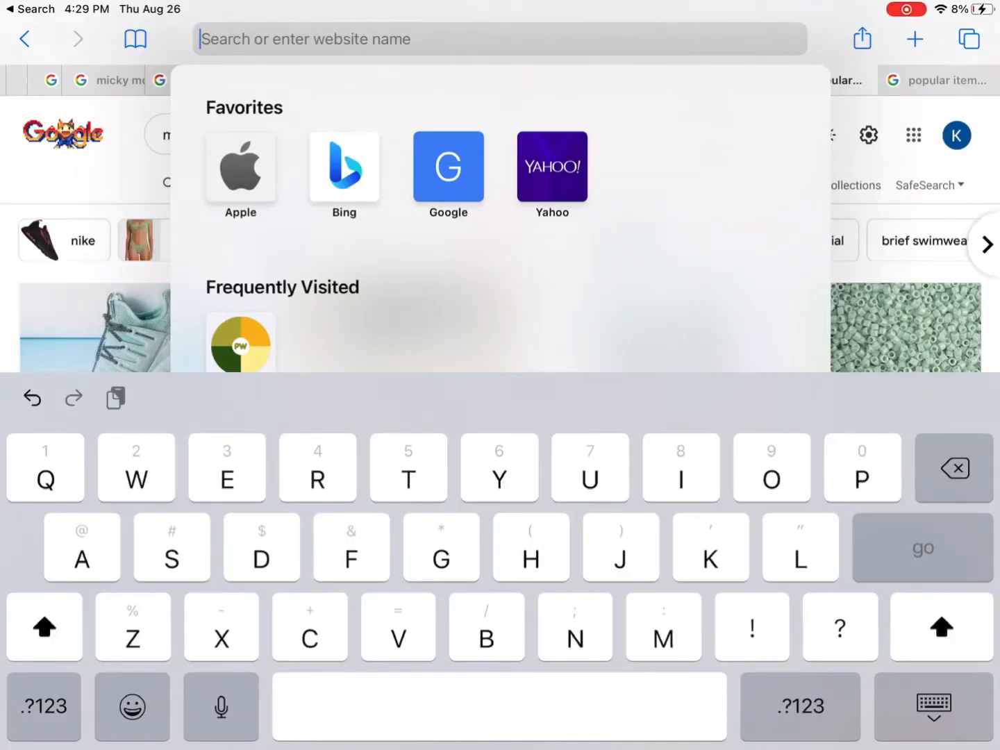
pyautogui.write('Mint ast')
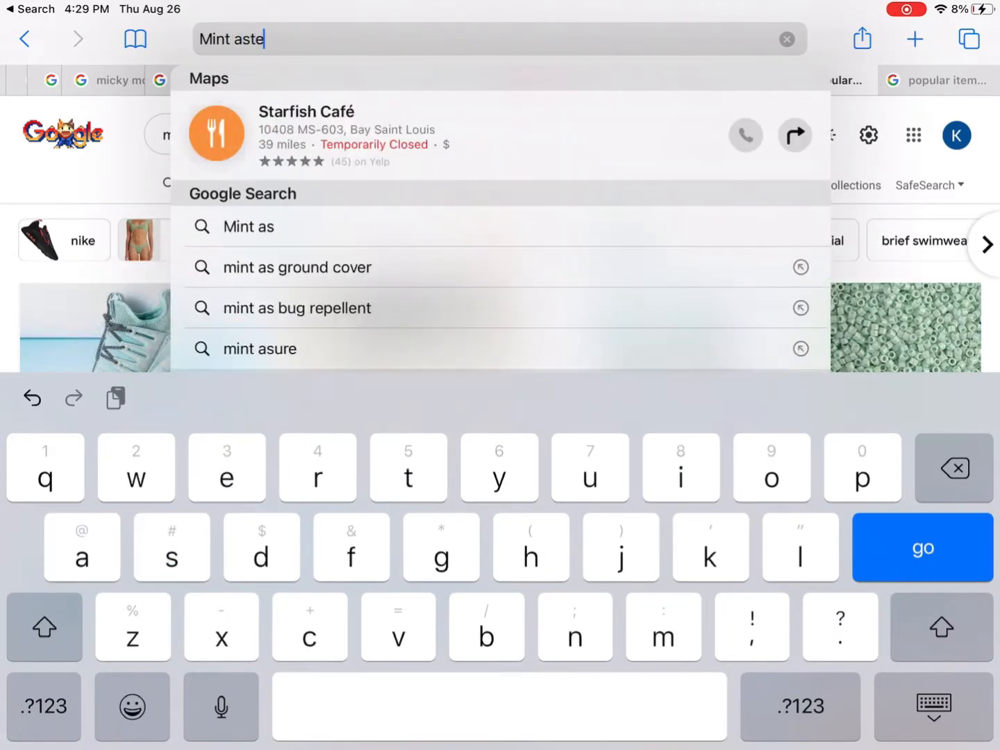
pyautogui.write('e')
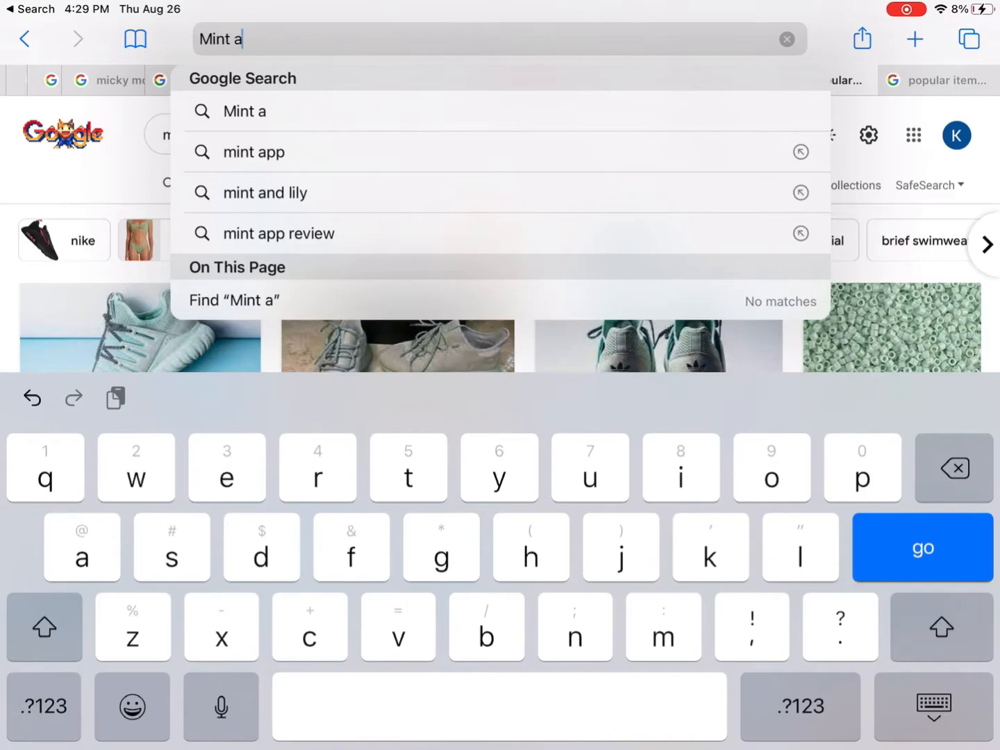
pyautogui.click(922, 547)
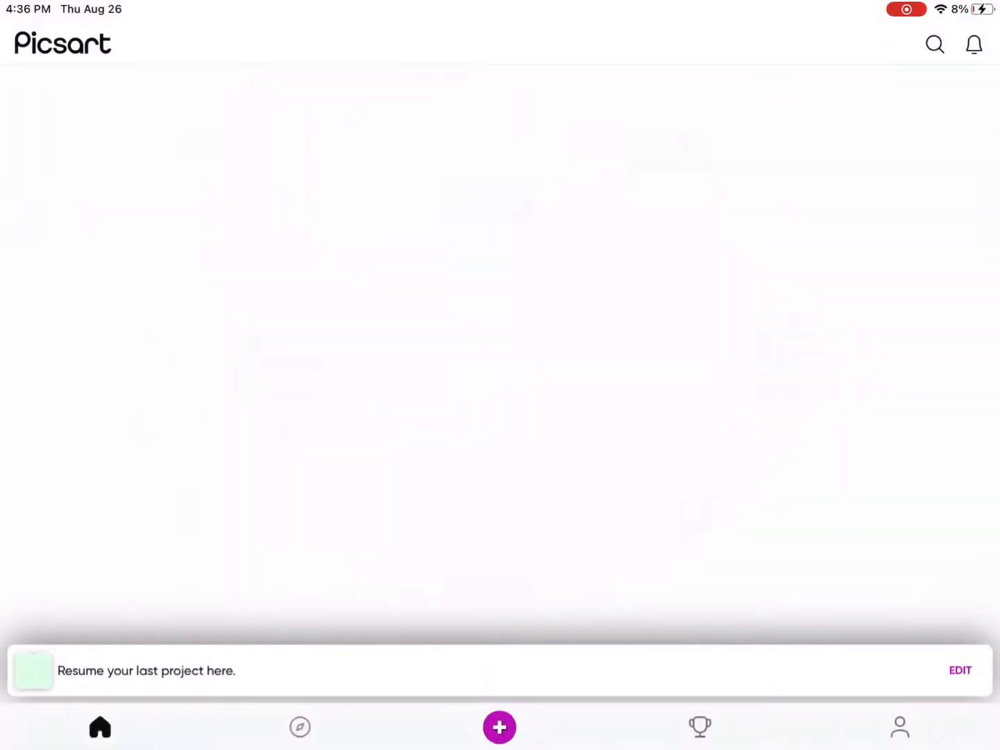
# - Bring up Picsart search showing recent 'mint' and 'mint aesthetic' queries
pyautogui.click(499, 727)
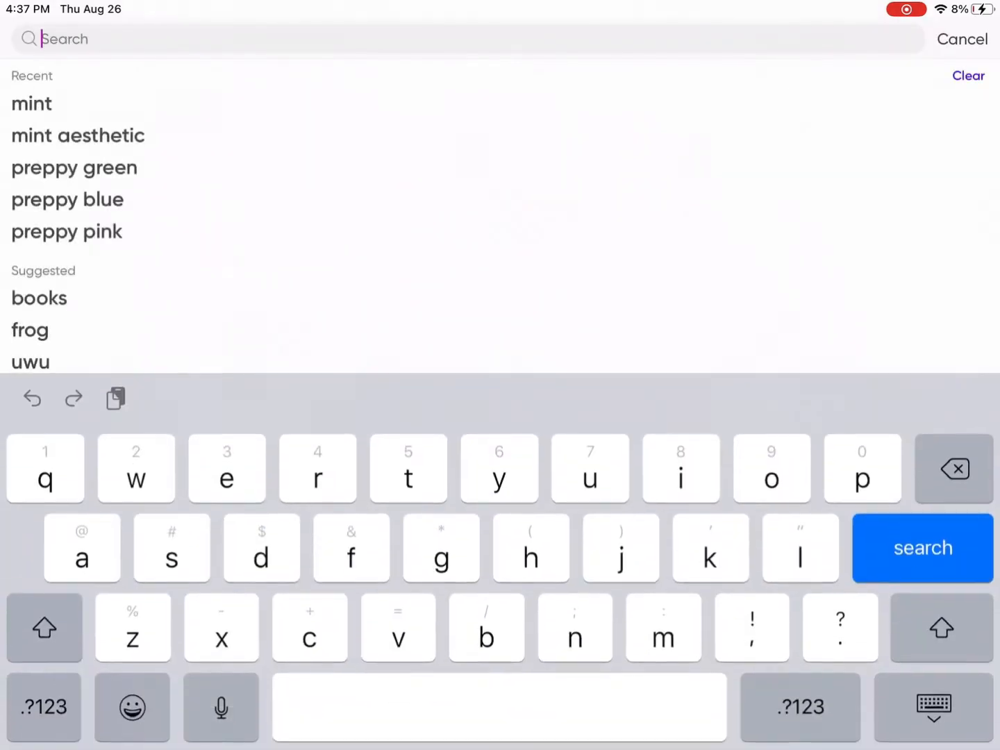
# - Find and place the frog-with-ice-cream and mint Among Us stickers in the top corners
pyautogui.click(78, 136)
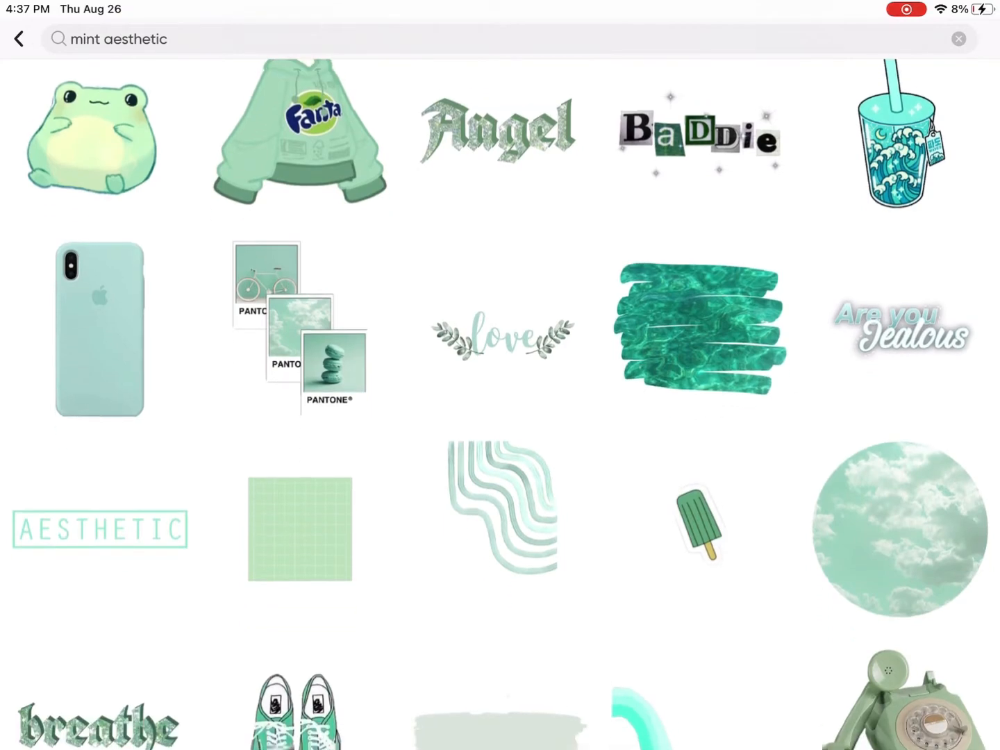
pyautogui.click(91, 139)
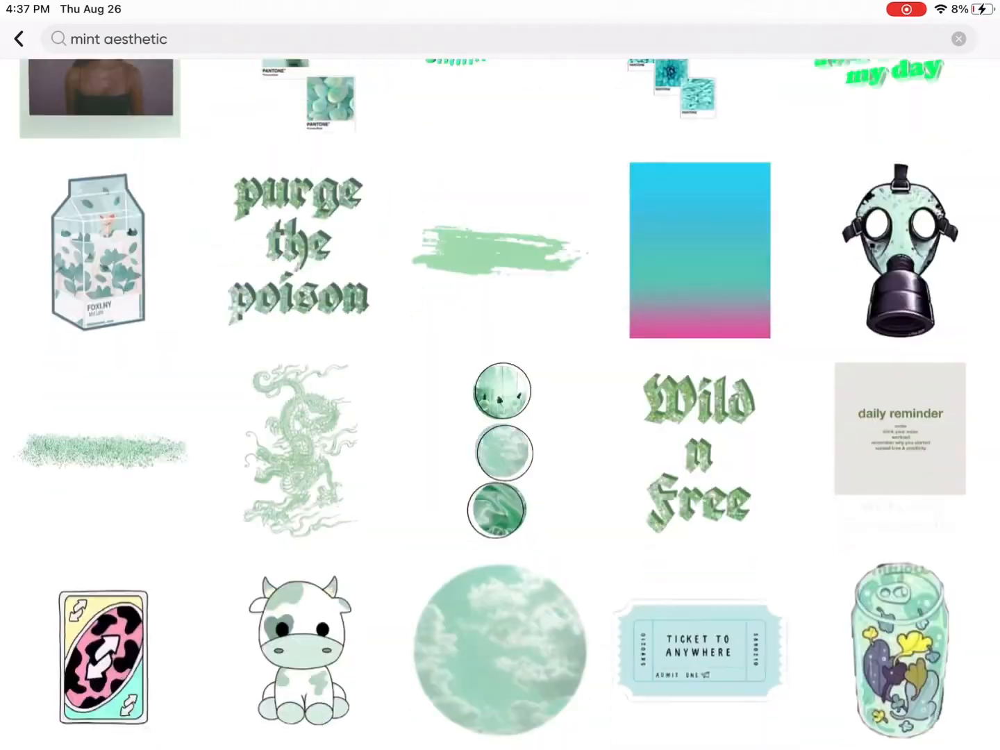
pyautogui.scroll(-3)
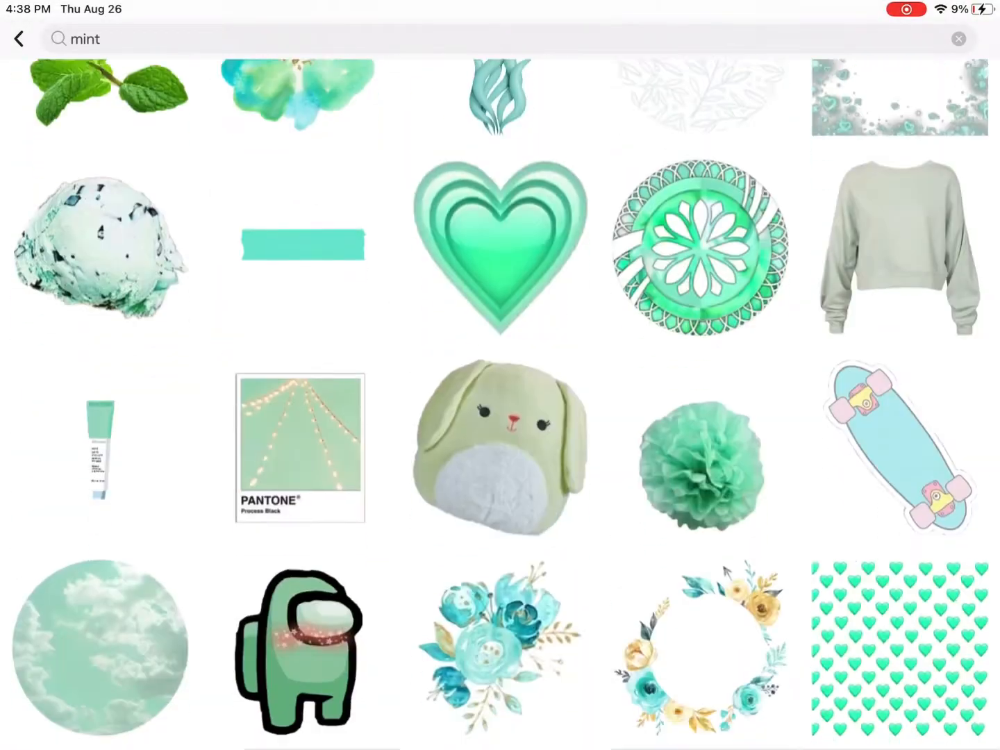
pyautogui.scroll(-3)
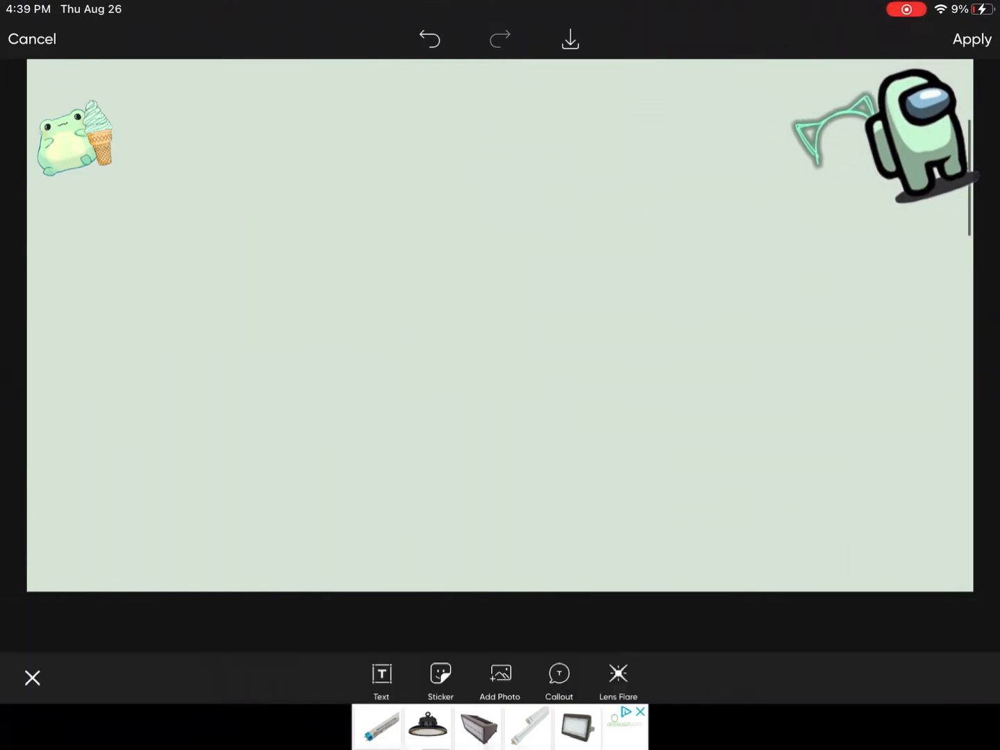
# - Add the mint camera and hearts stickers to the bottom corners and apply the background
pyautogui.click(440, 681)
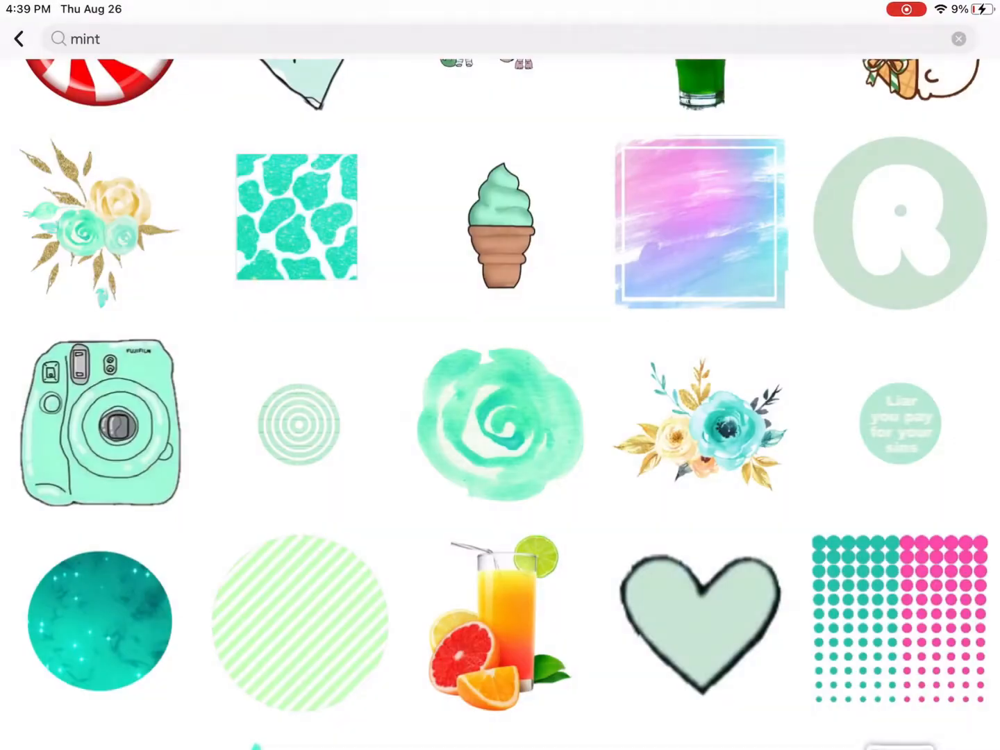
pyautogui.scroll(-3)
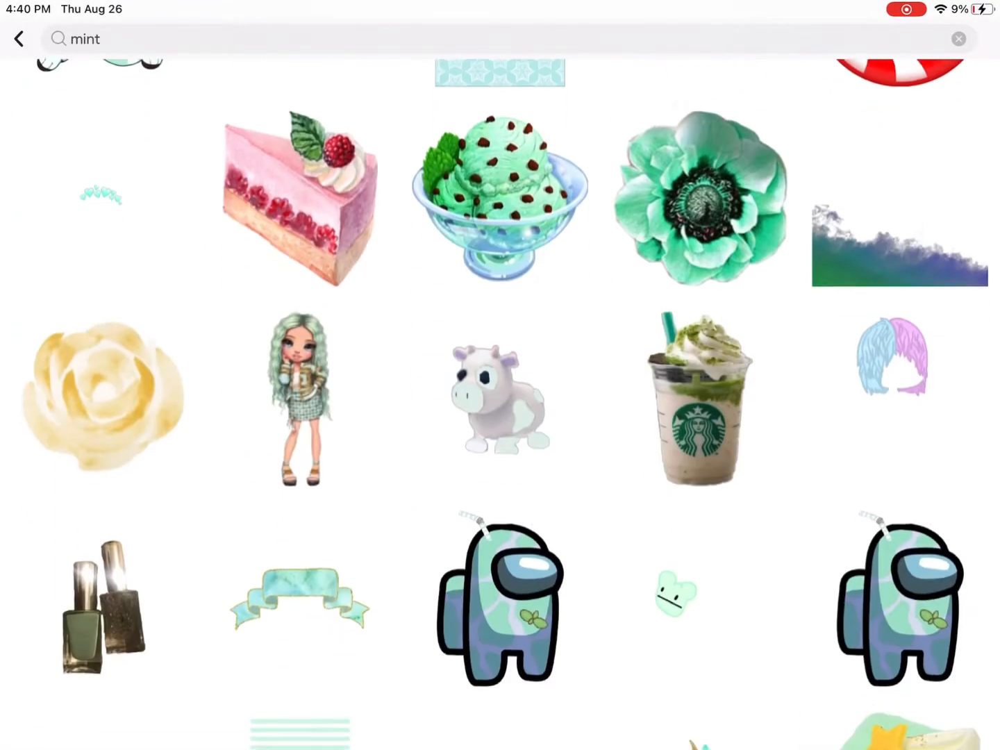
pyautogui.scroll(3)
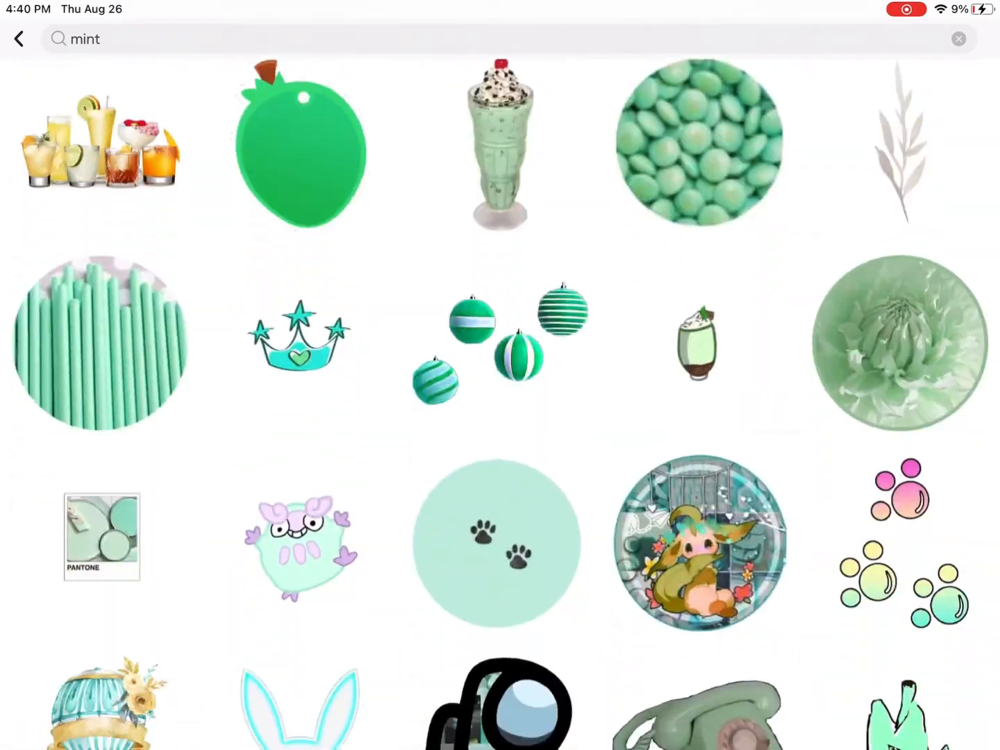
pyautogui.click(901, 341)
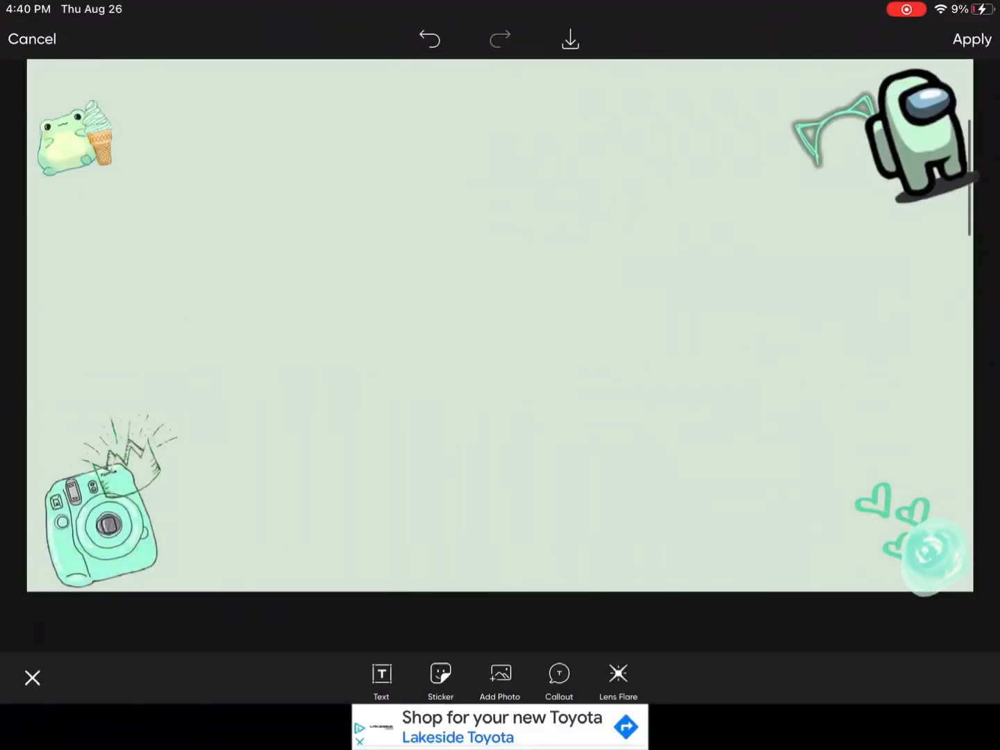
pyautogui.click(970, 39)
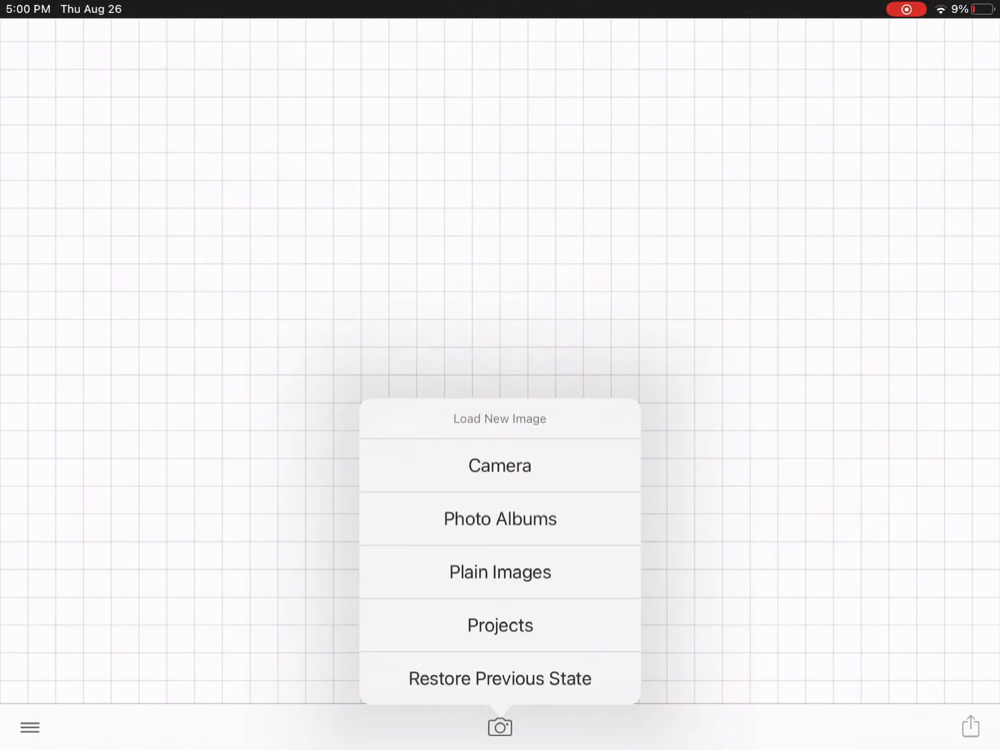
# - Load the saved mint sticker background from Photo Albums into Phonto
pyautogui.click(499, 518)
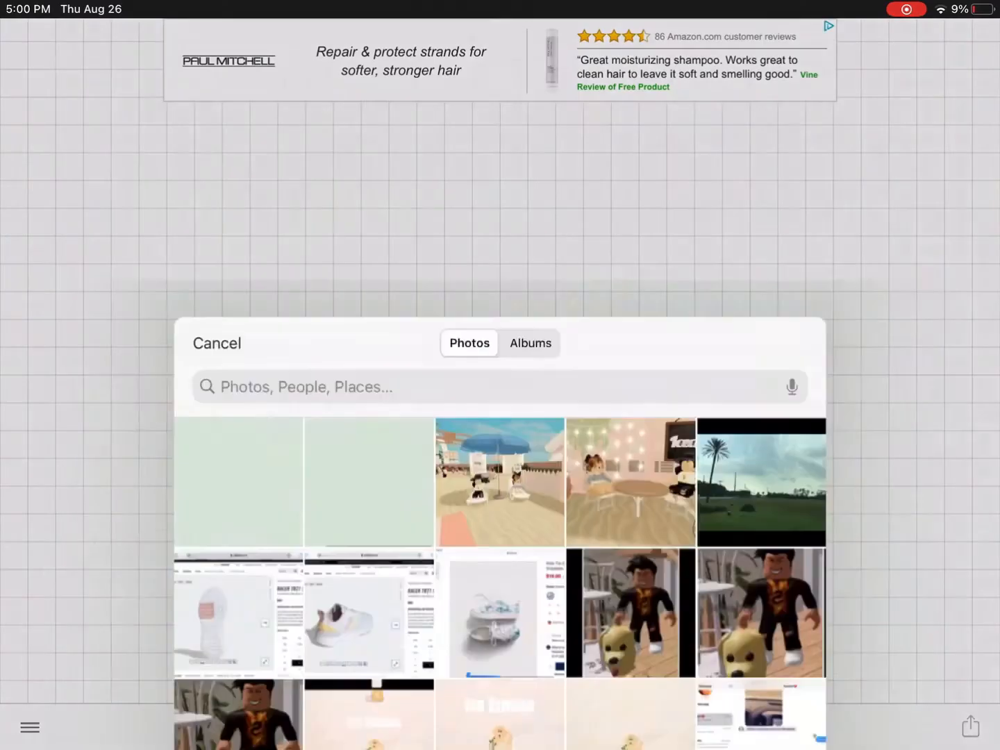
pyautogui.scroll(3)
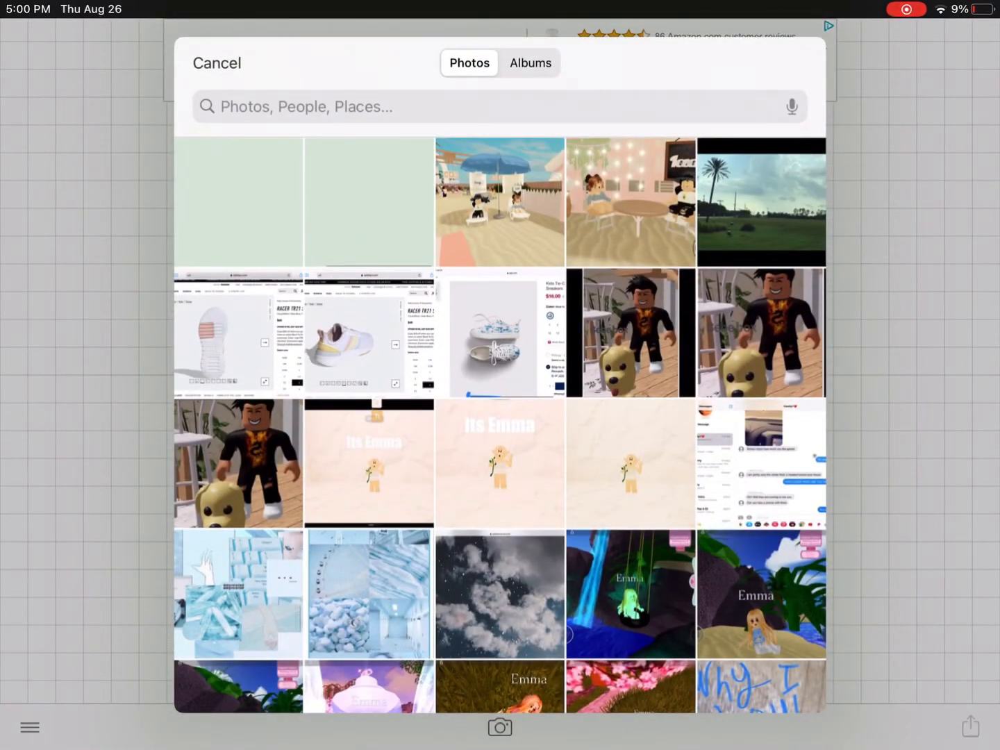
pyautogui.click(217, 63)
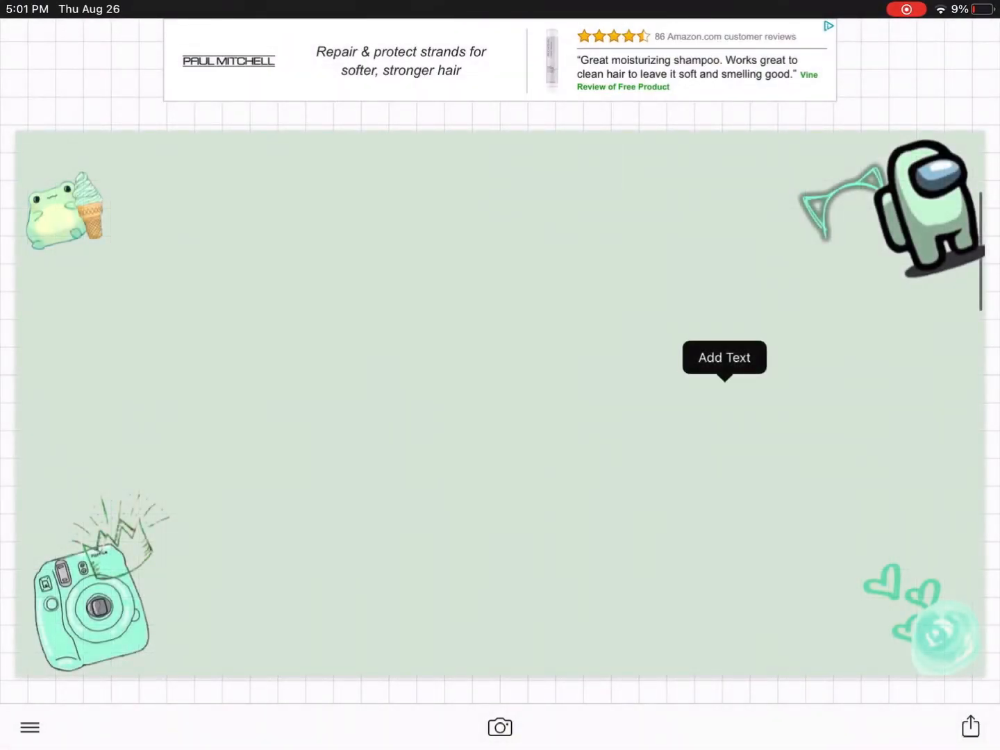
# - Add the white title 'It's Emma' centred on the mint background
pyautogui.click(724, 358)
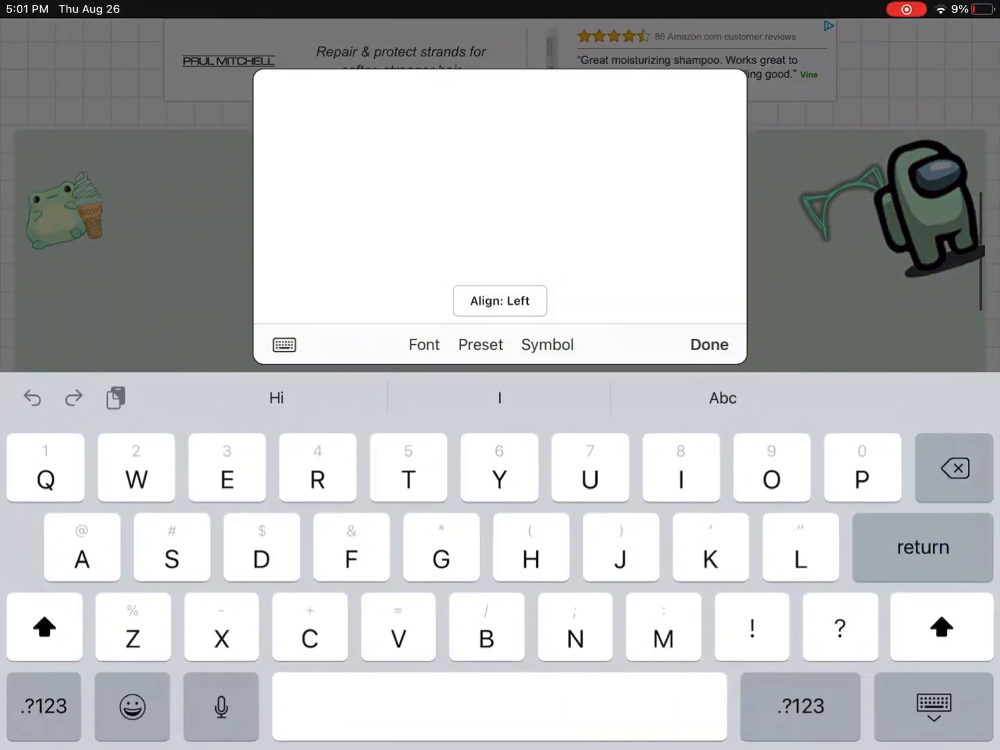
pyautogui.write('Its')
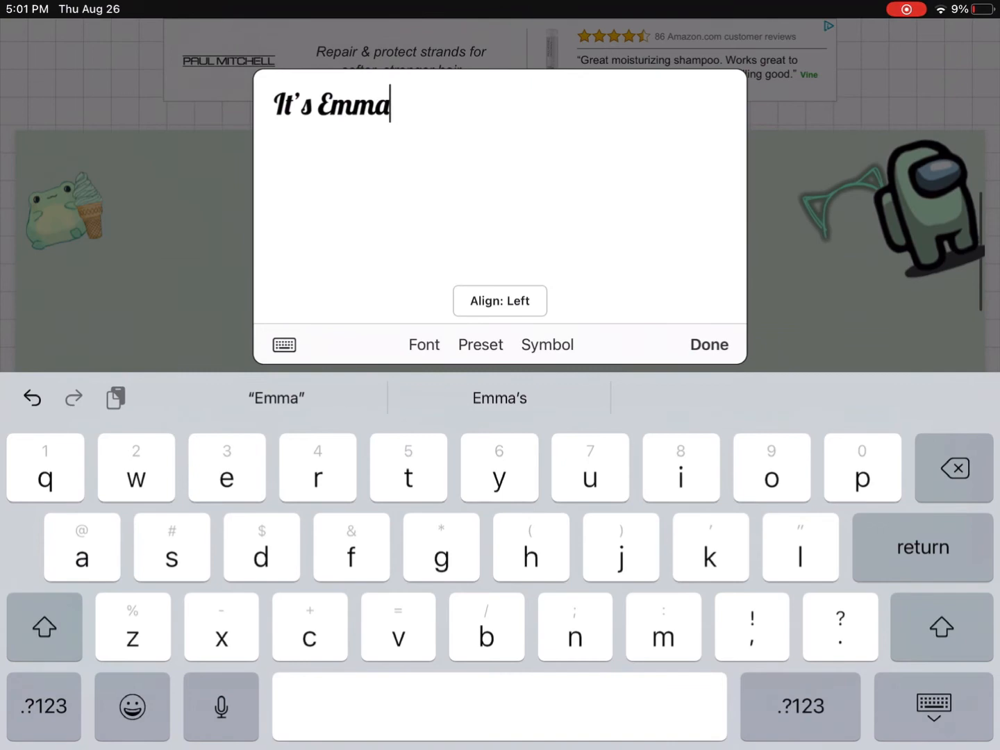
pyautogui.click(709, 344)
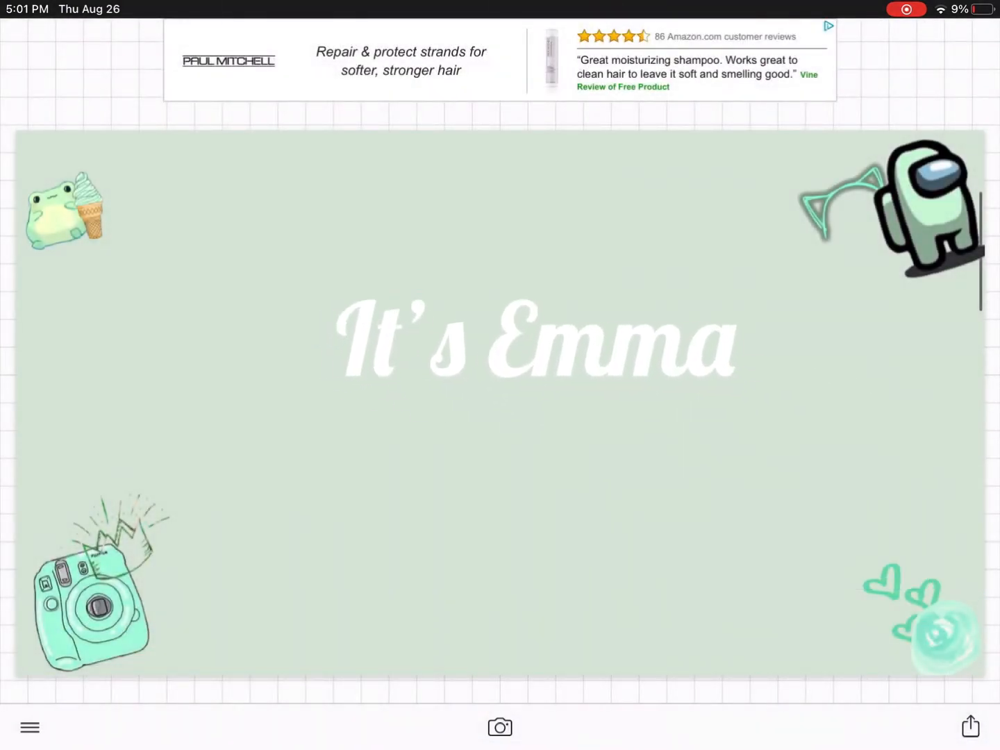
pyautogui.click(969, 728)
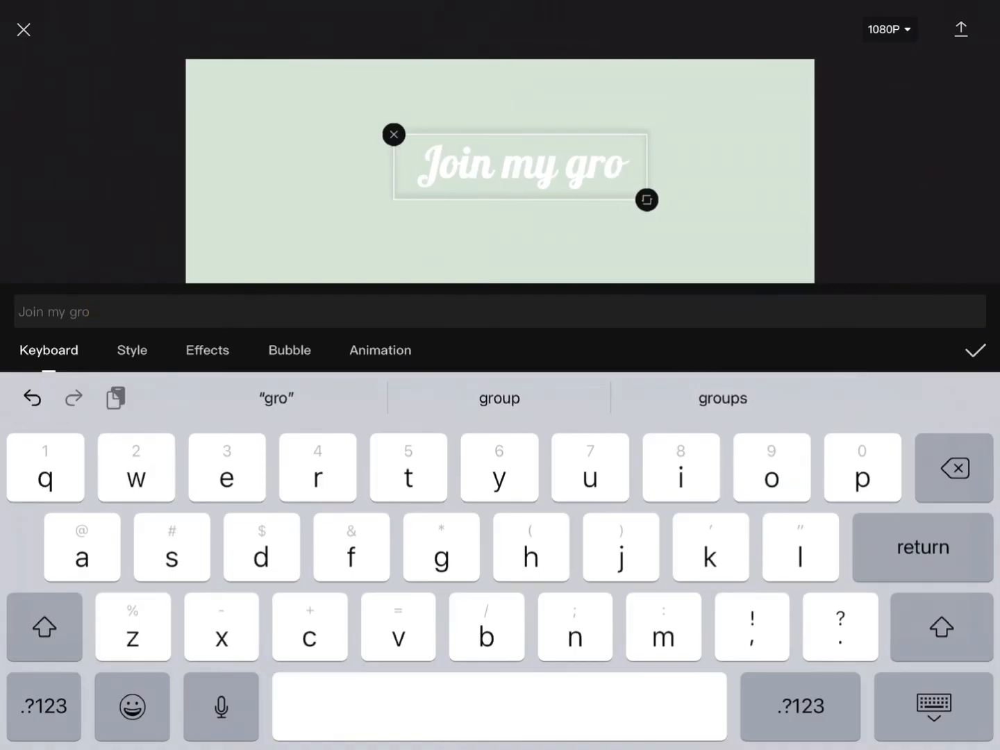
# - Confirm the 'Join my group' caption and begin a new text overlay
pyautogui.click(499, 397)
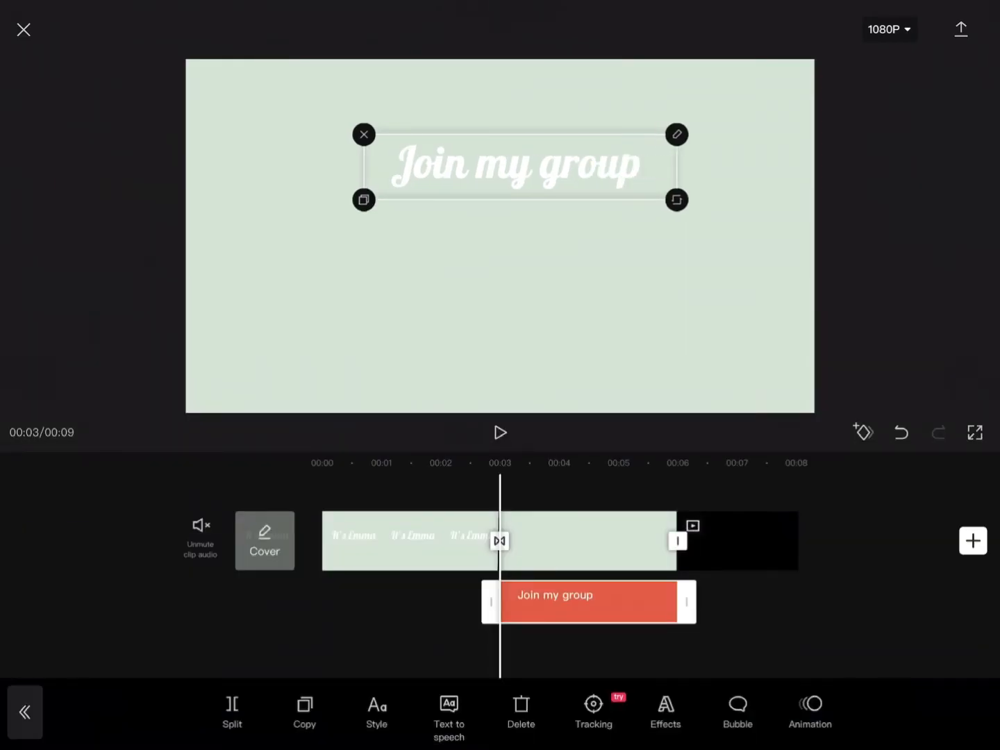
pyautogui.click(500, 434)
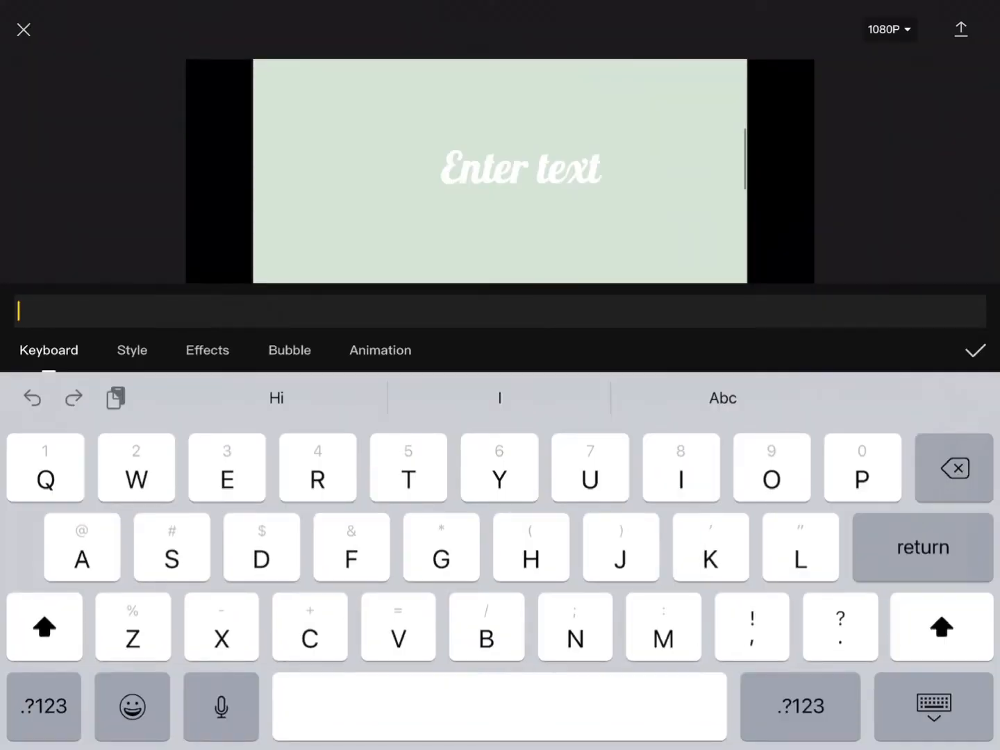
pyautogui.click(974, 350)
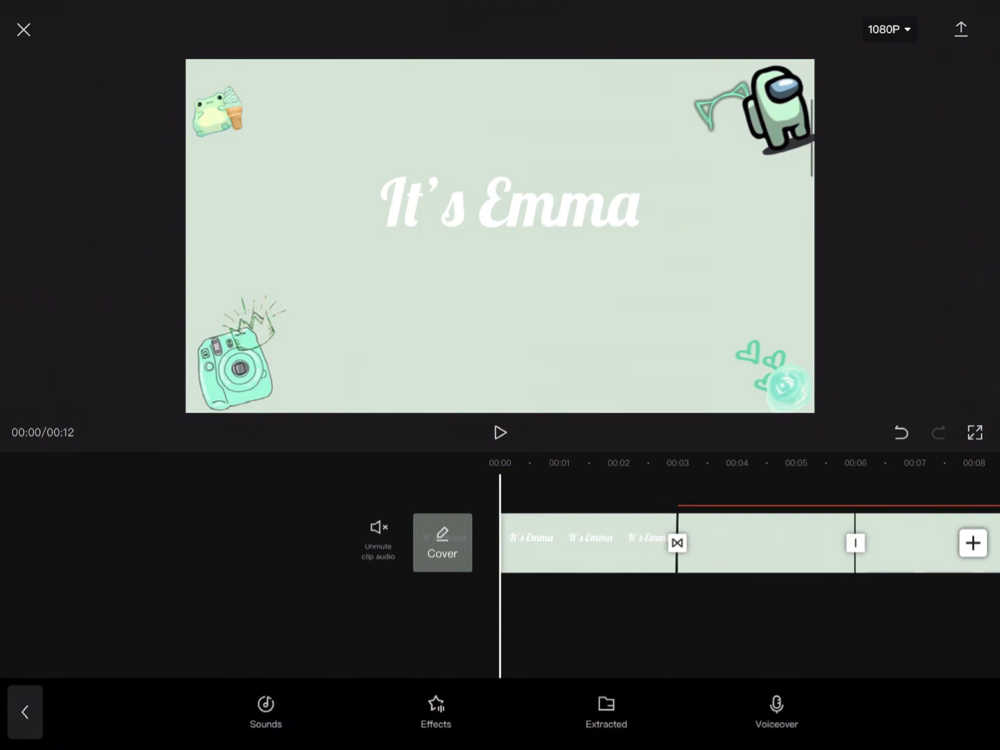
# - Add the 'Enjoy' caption with background sound and export the 17-second intro video
pyautogui.click(500, 432)
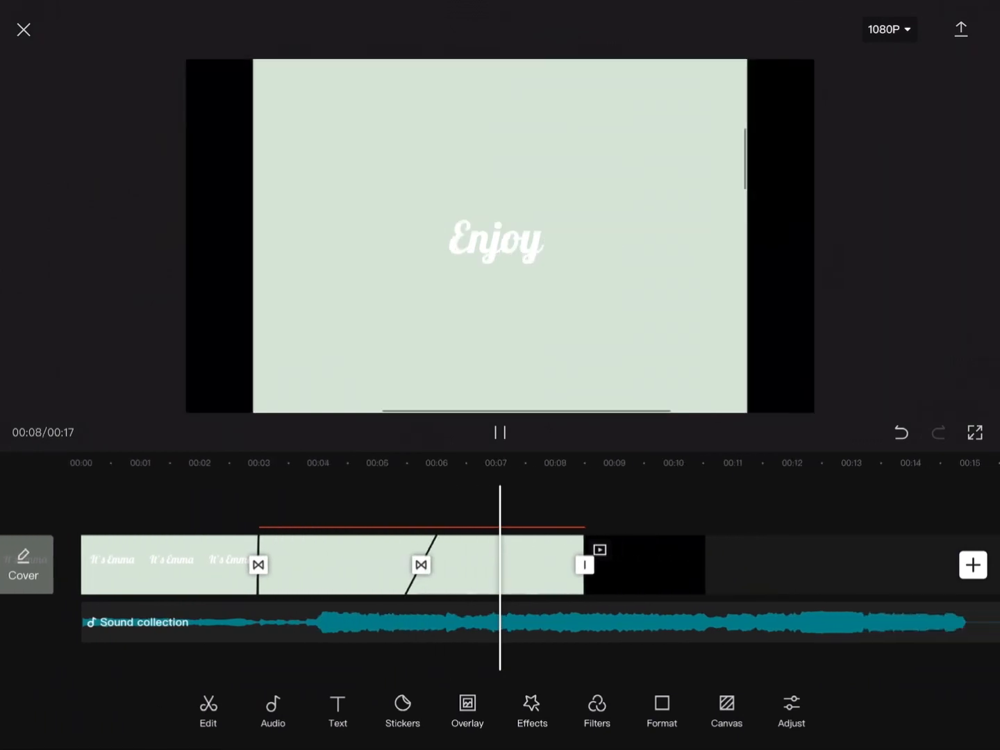
pyautogui.click(961, 28)
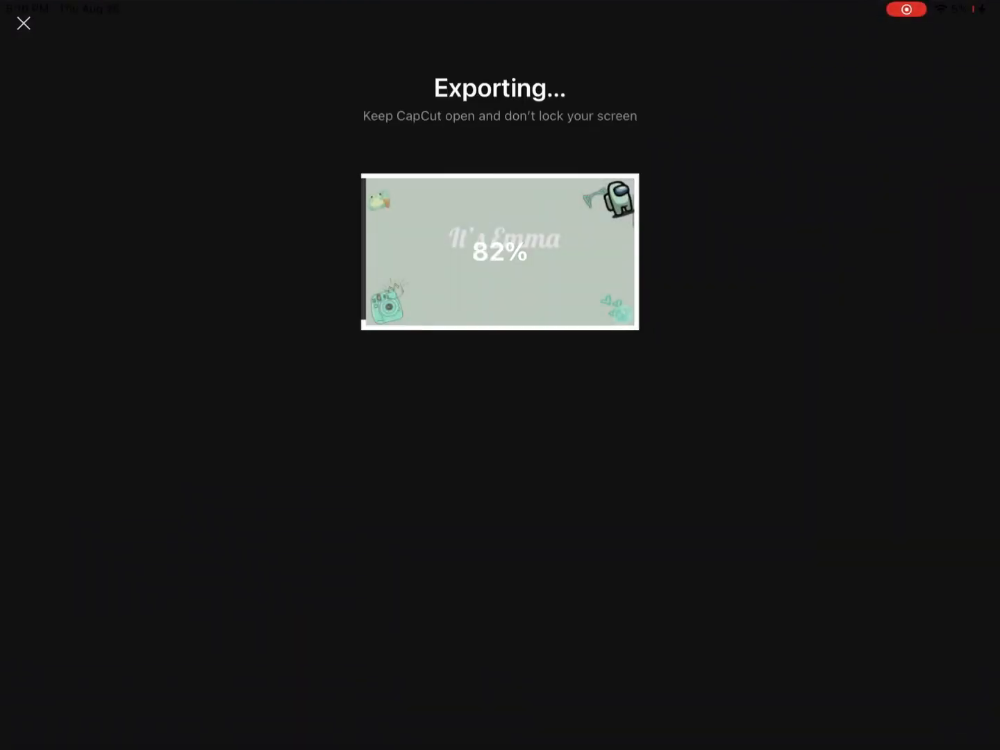